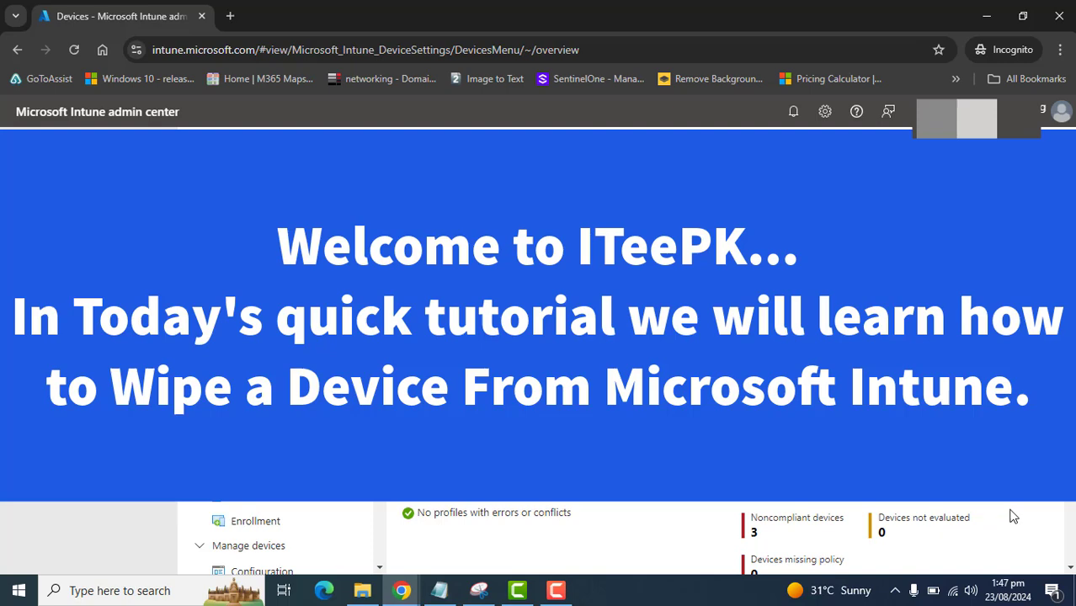
mouse_move(1008, 505)
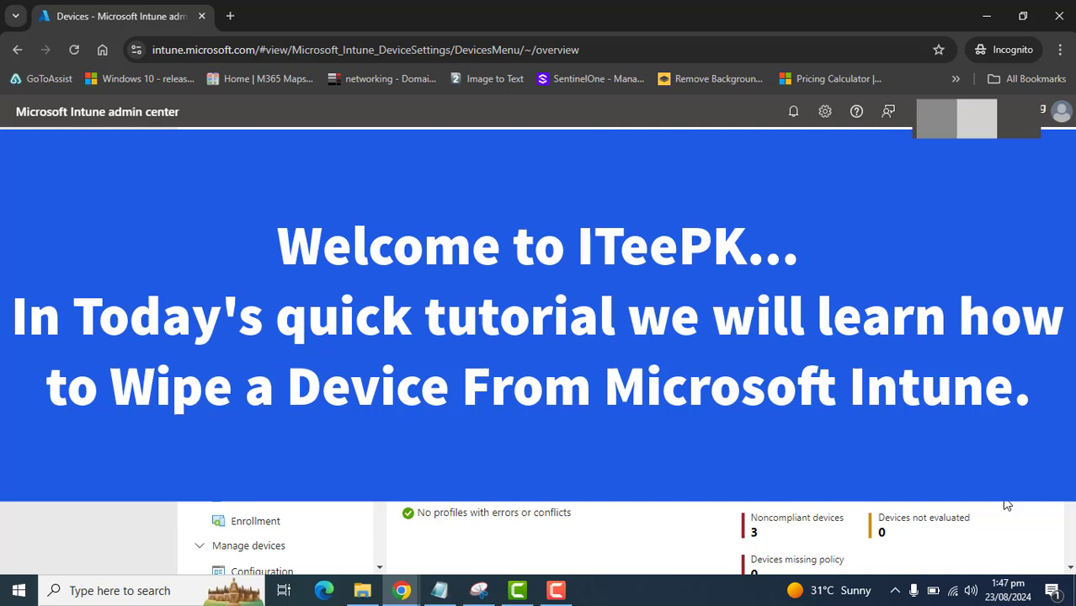
mouse_move(988, 529)
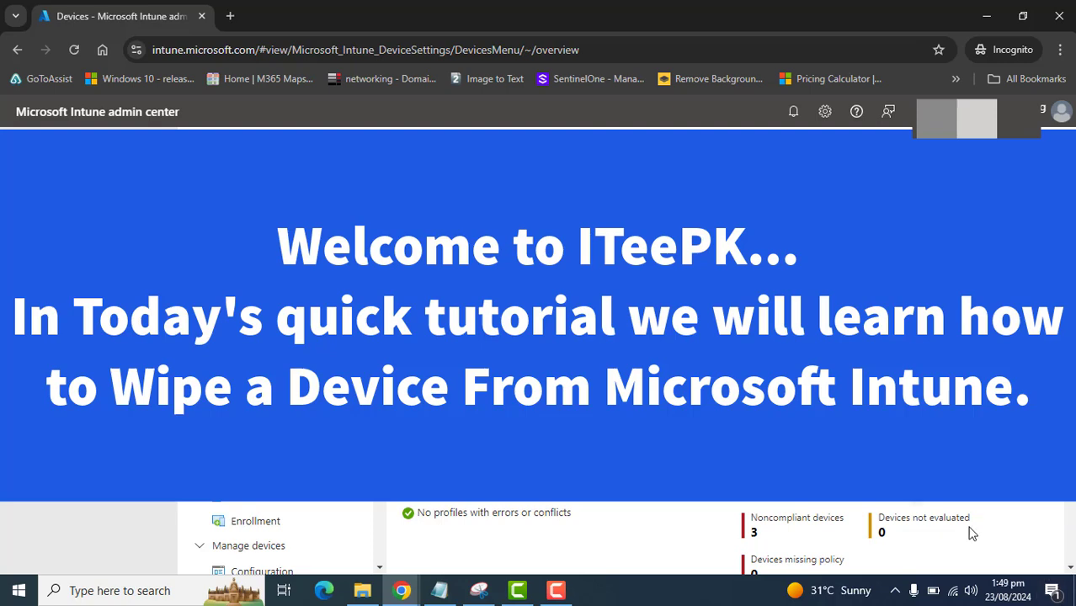
mouse_move(988, 517)
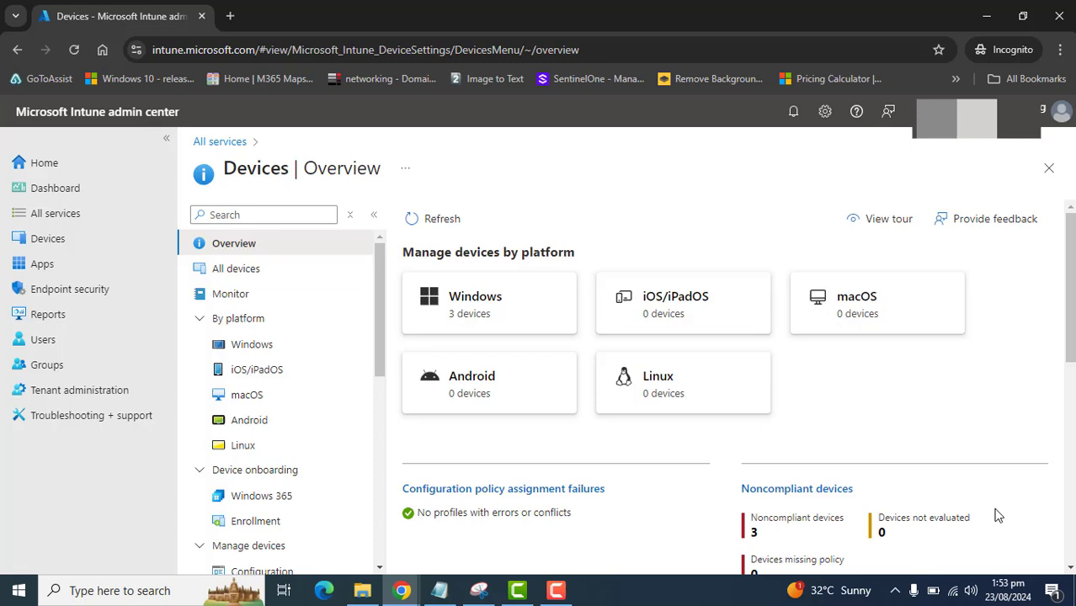
mouse_move(994, 515)
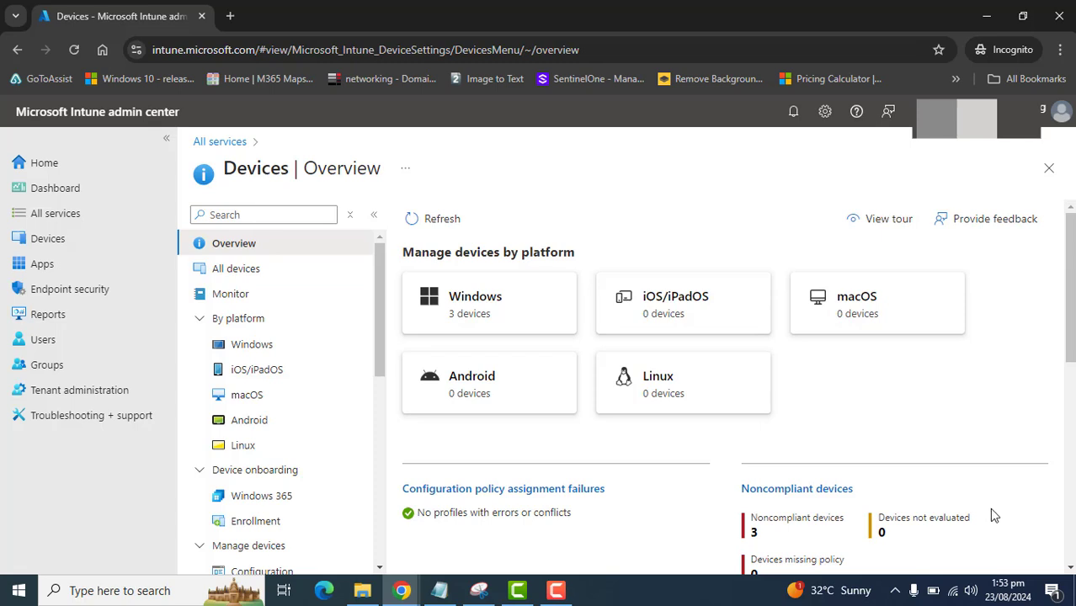
mouse_move(987, 534)
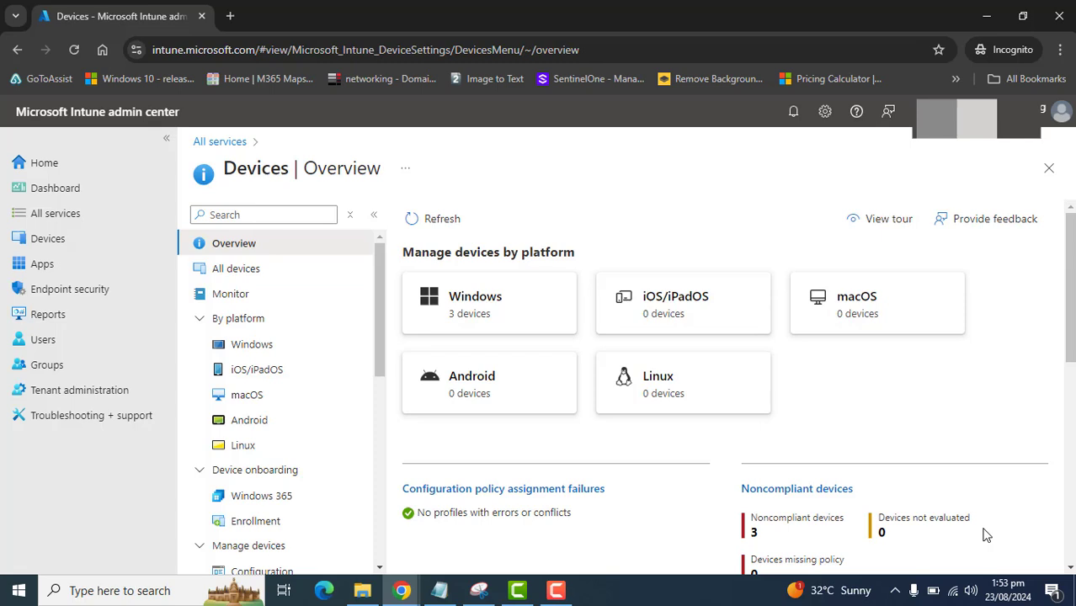
mouse_move(774, 397)
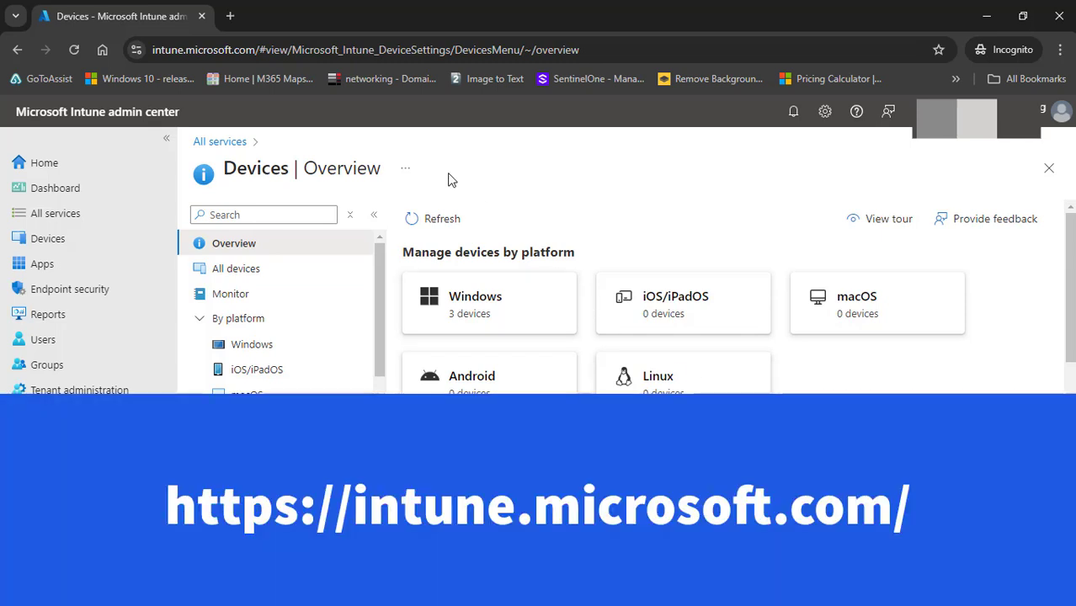
Open the Windows devices list showing DESKTOP, MACLAP1 and WS263F0.
click(256, 50)
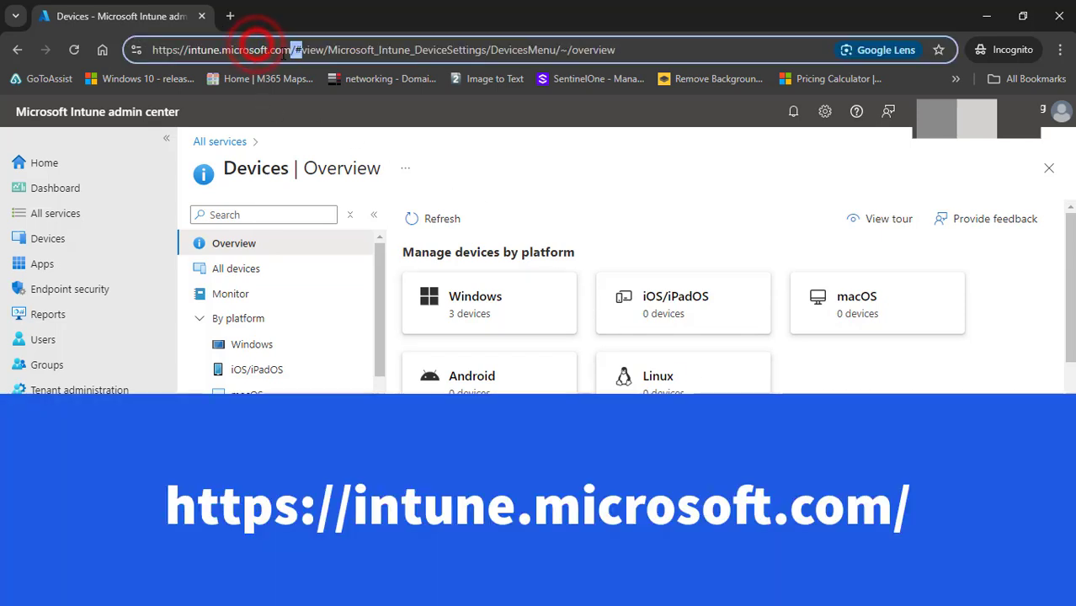
double_click(222, 50)
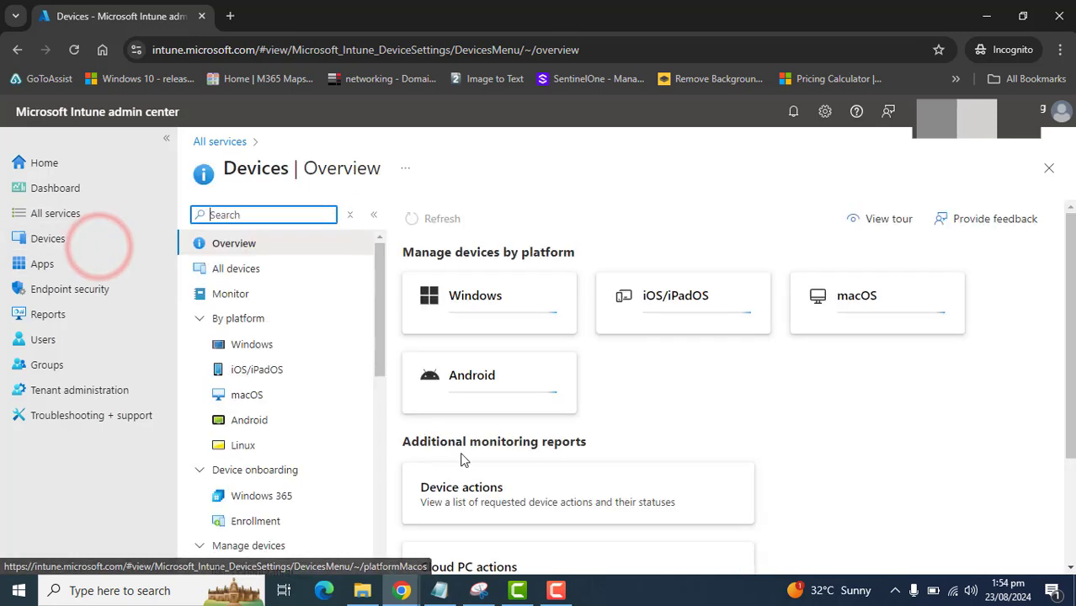
click(474, 294)
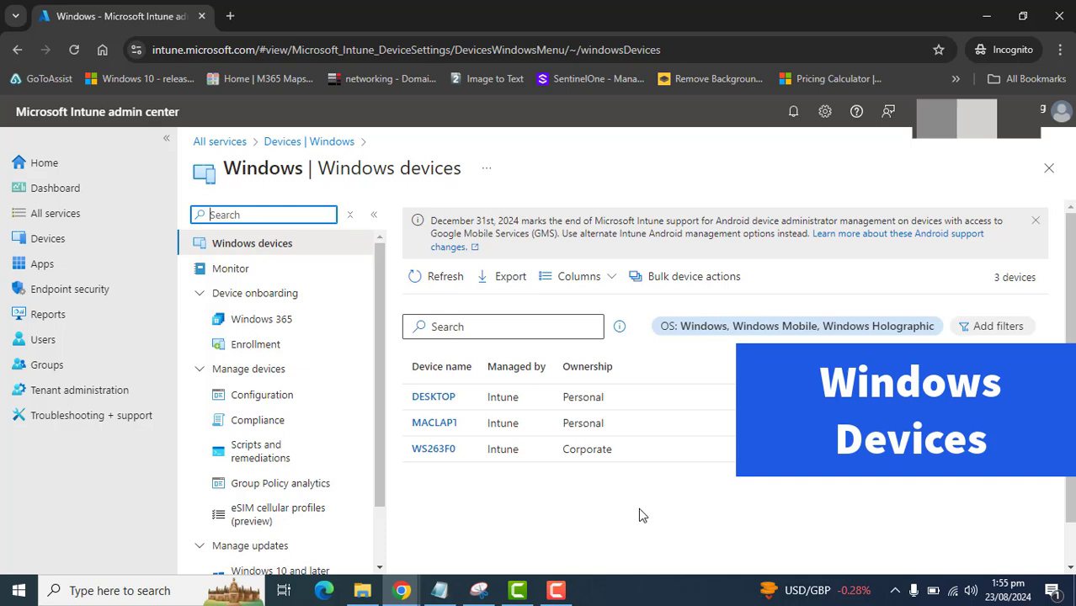
mouse_move(639, 514)
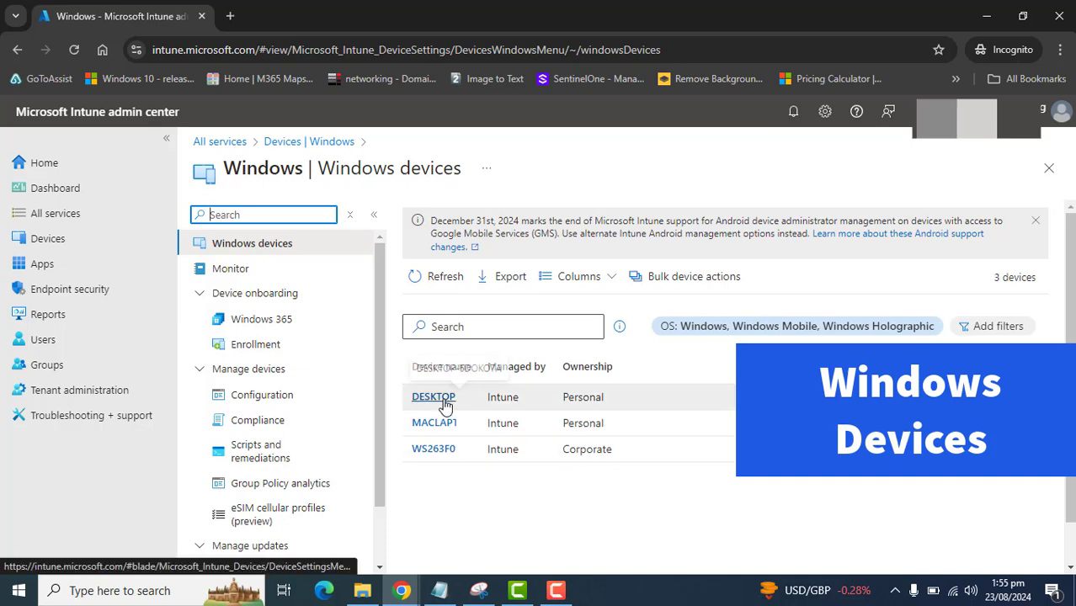
Open the DESKTOP-6DOKO7A device overview from the Windows devices list.
click(433, 396)
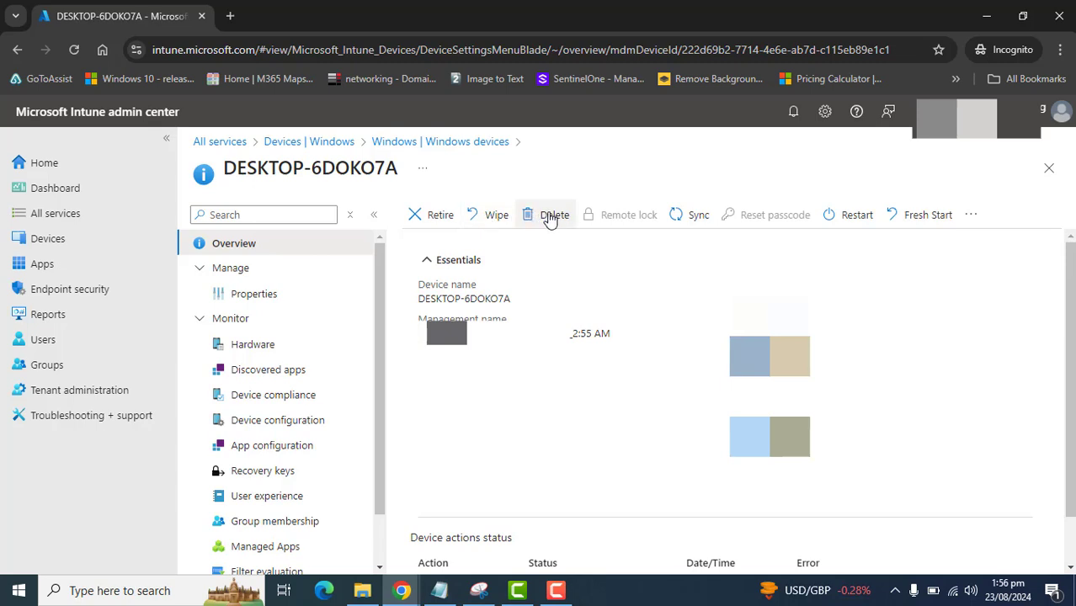
mouse_move(857, 214)
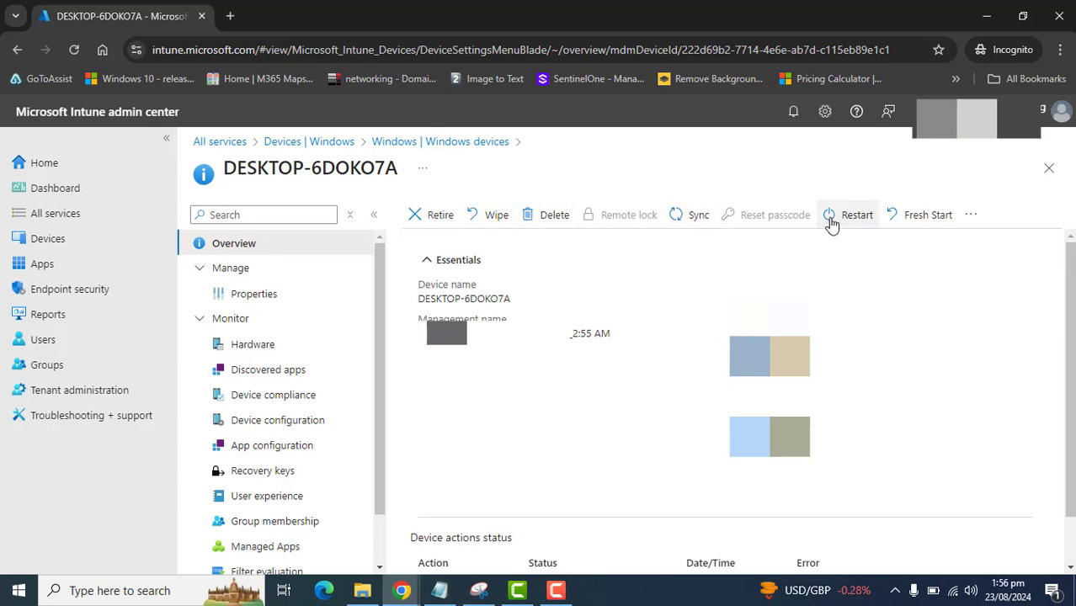
mouse_move(899, 219)
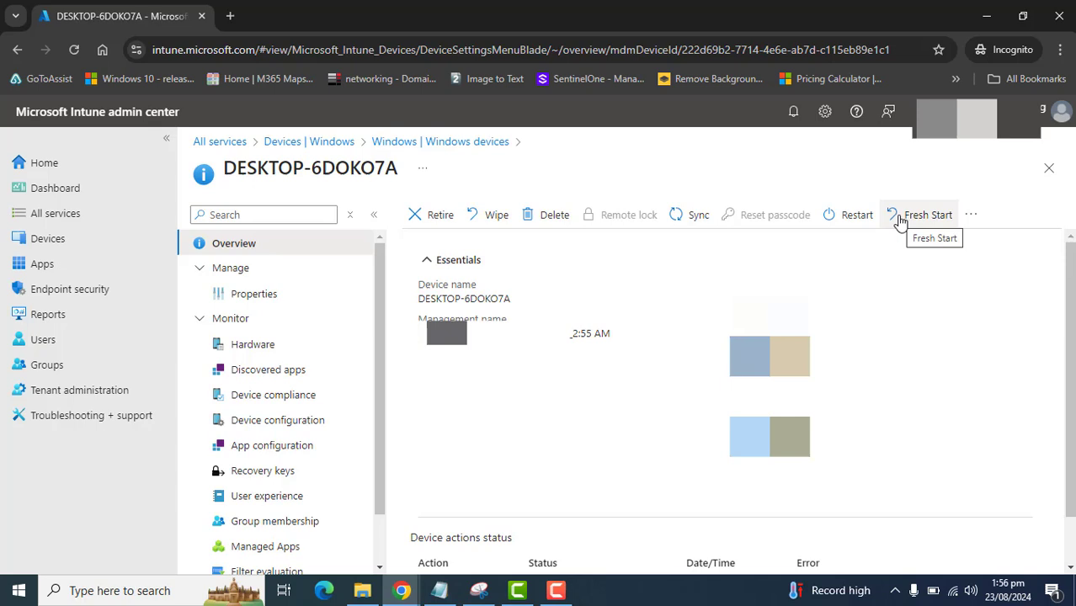
mouse_move(495, 214)
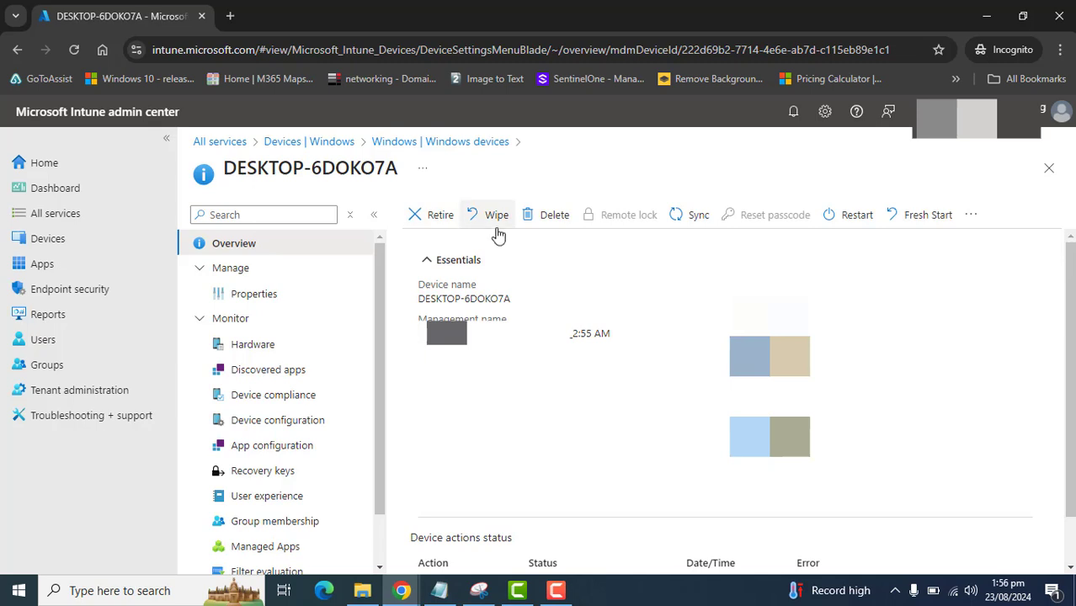
mouse_move(496, 214)
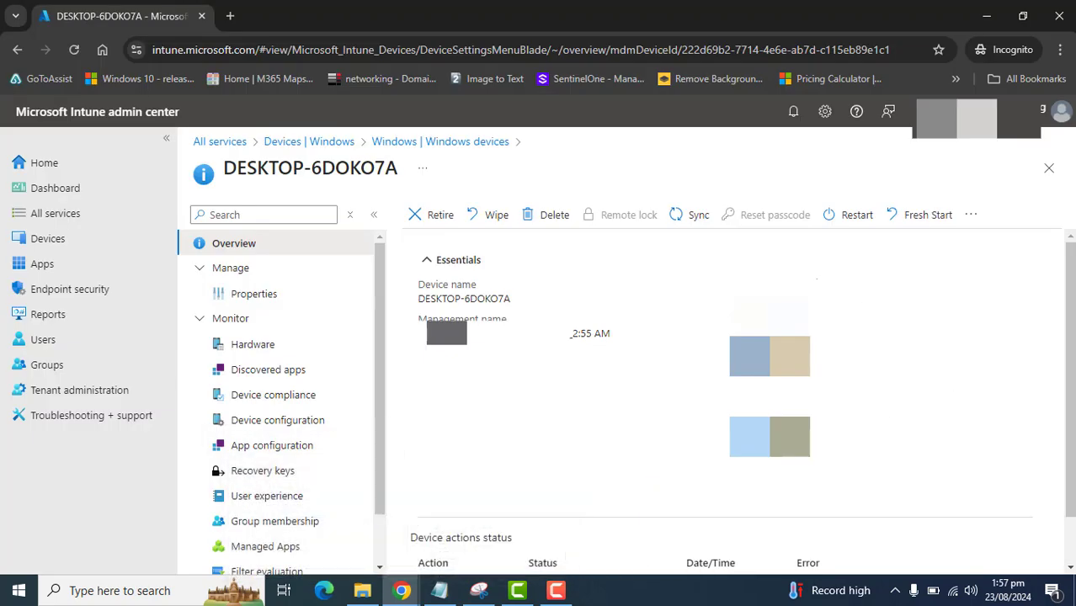
mouse_move(908, 529)
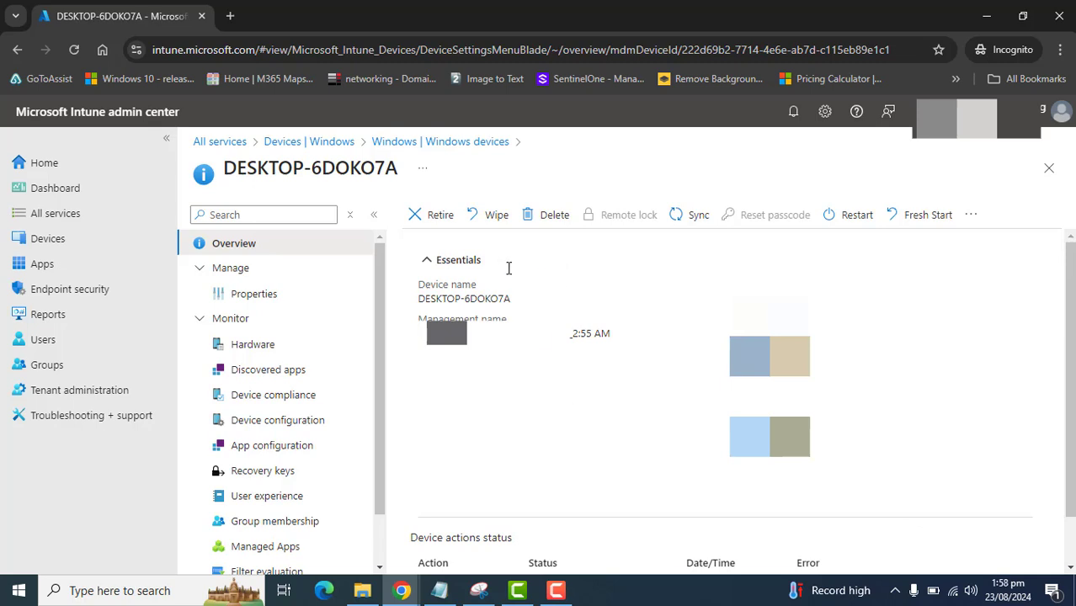
click(495, 214)
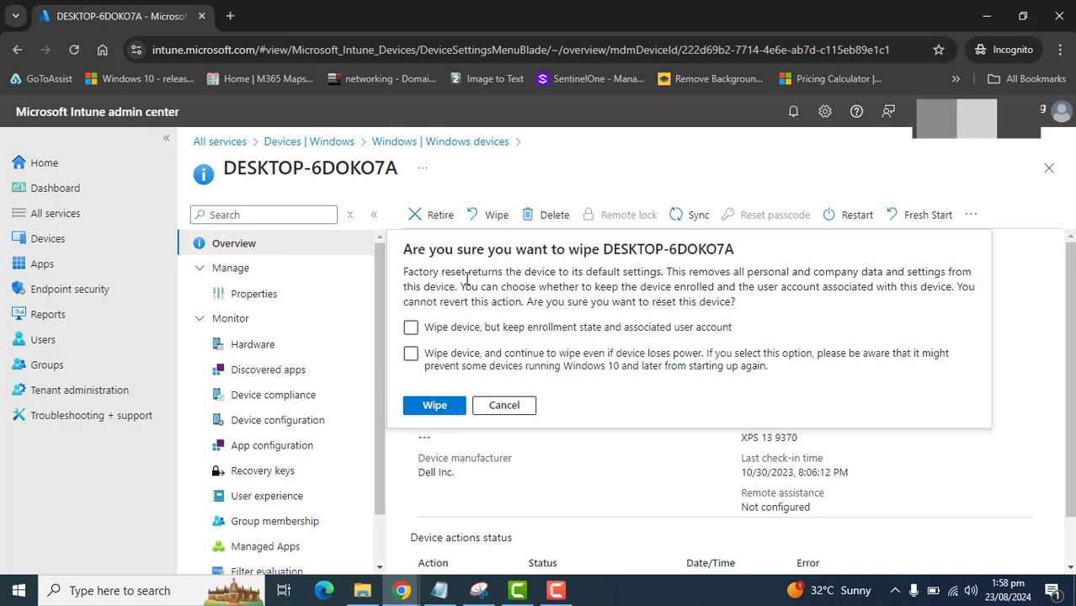
mouse_move(654, 273)
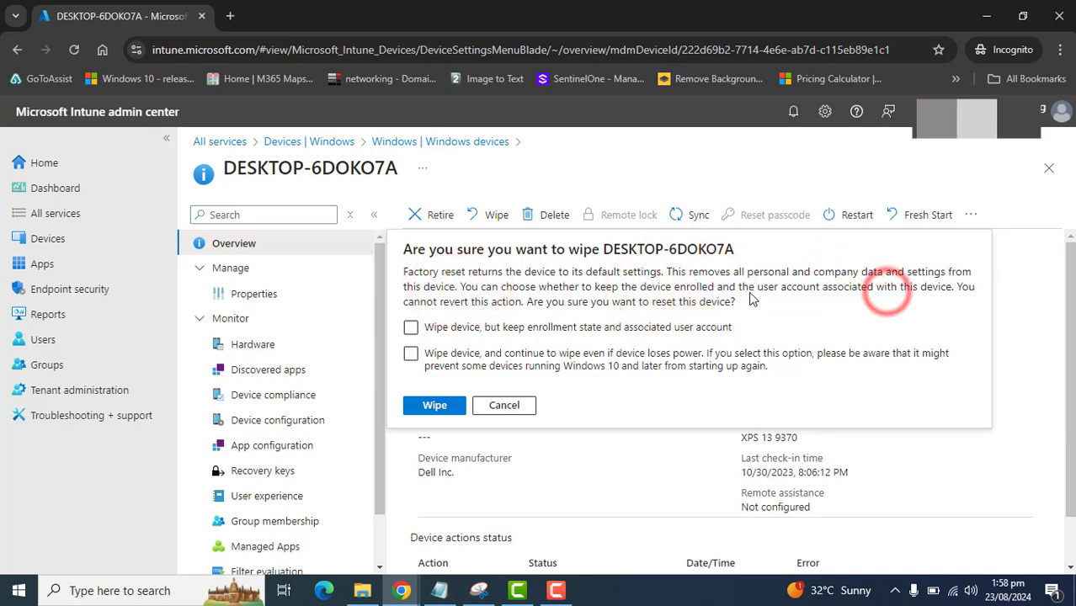
mouse_move(348, 318)
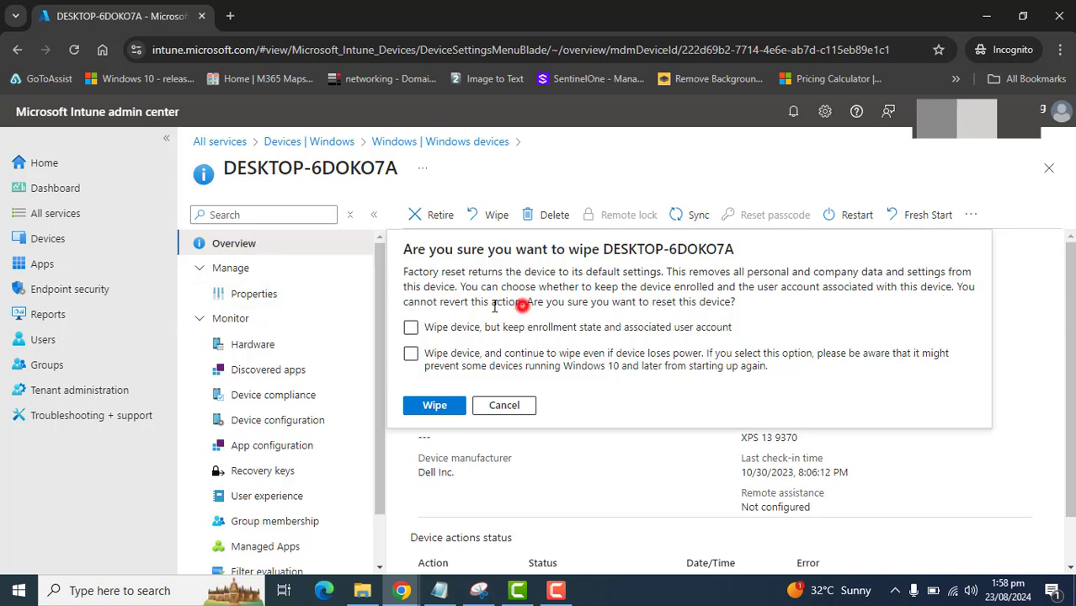
click(409, 327)
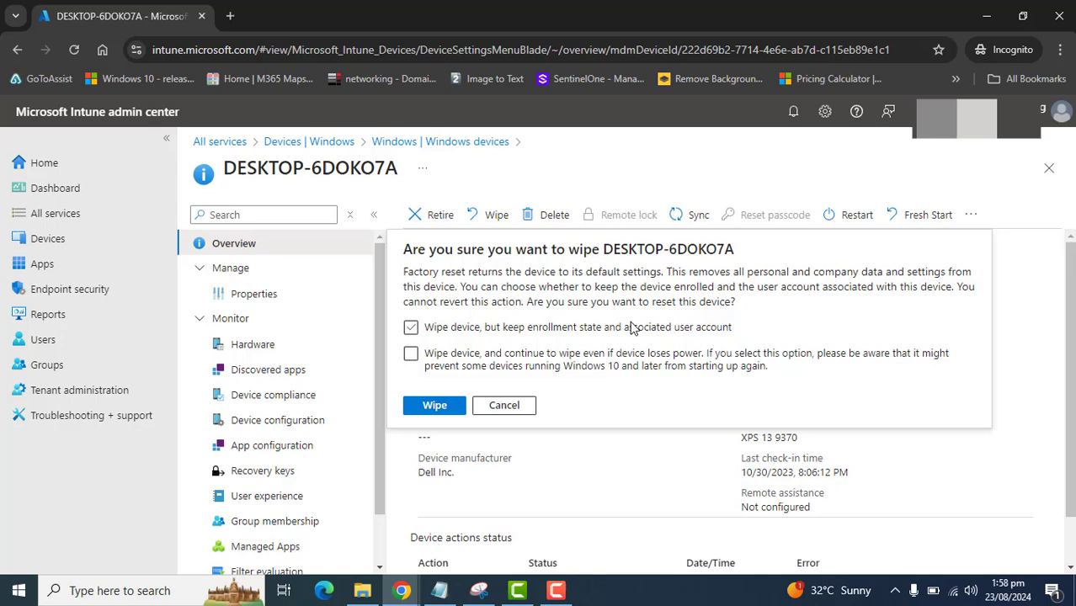
click(411, 327)
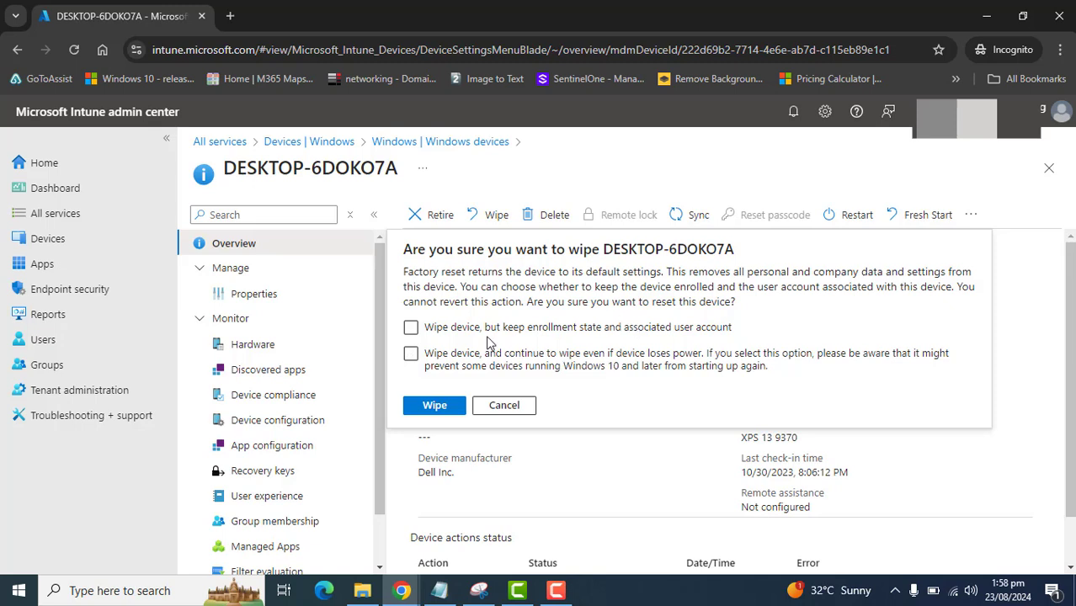
click(411, 327)
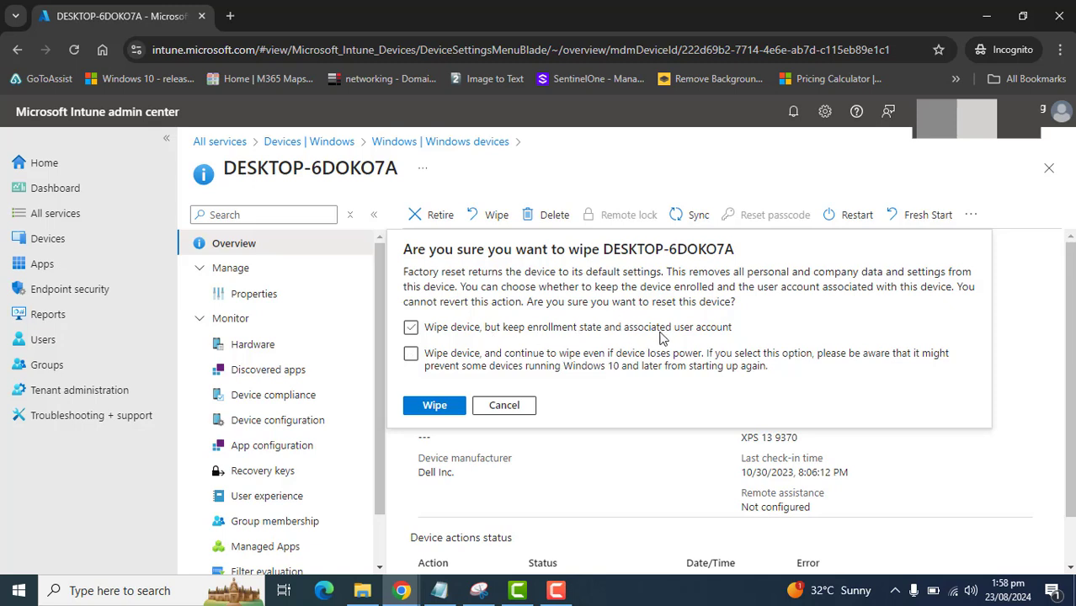
mouse_move(669, 338)
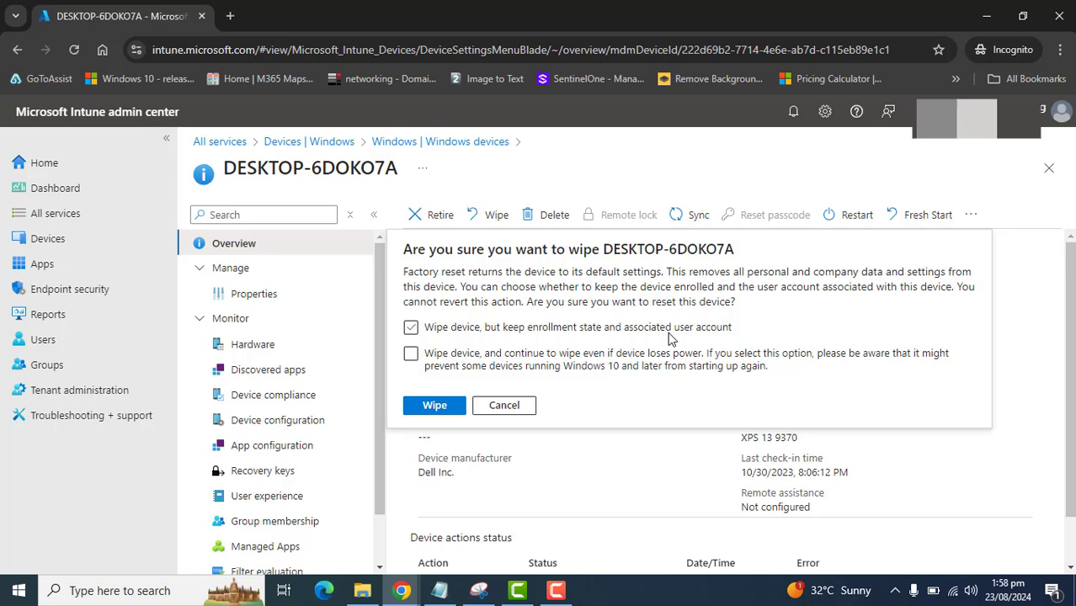
click(411, 353)
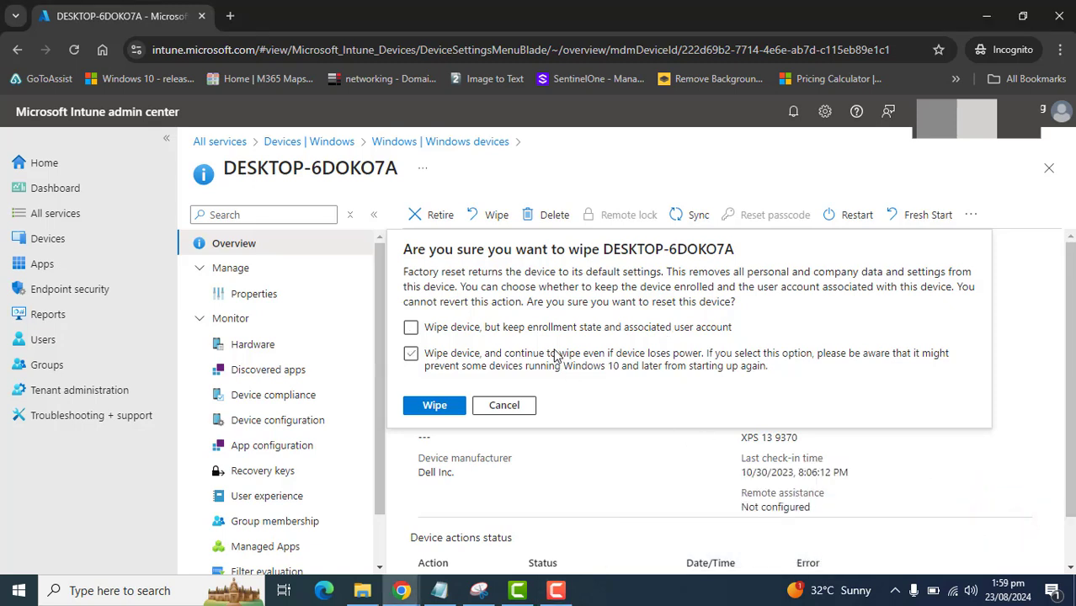
click(411, 352)
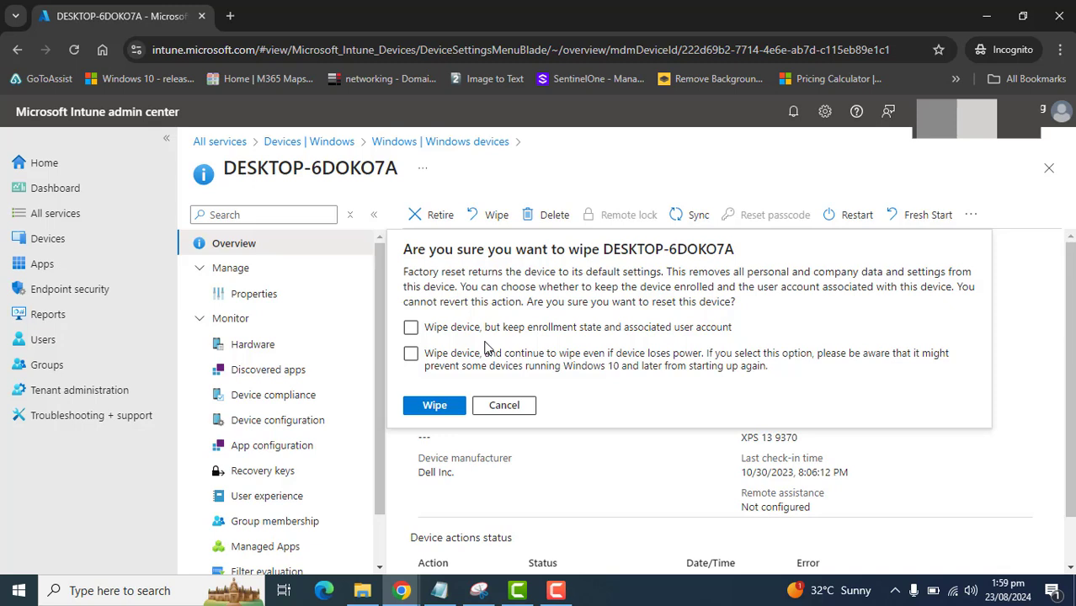
click(411, 353)
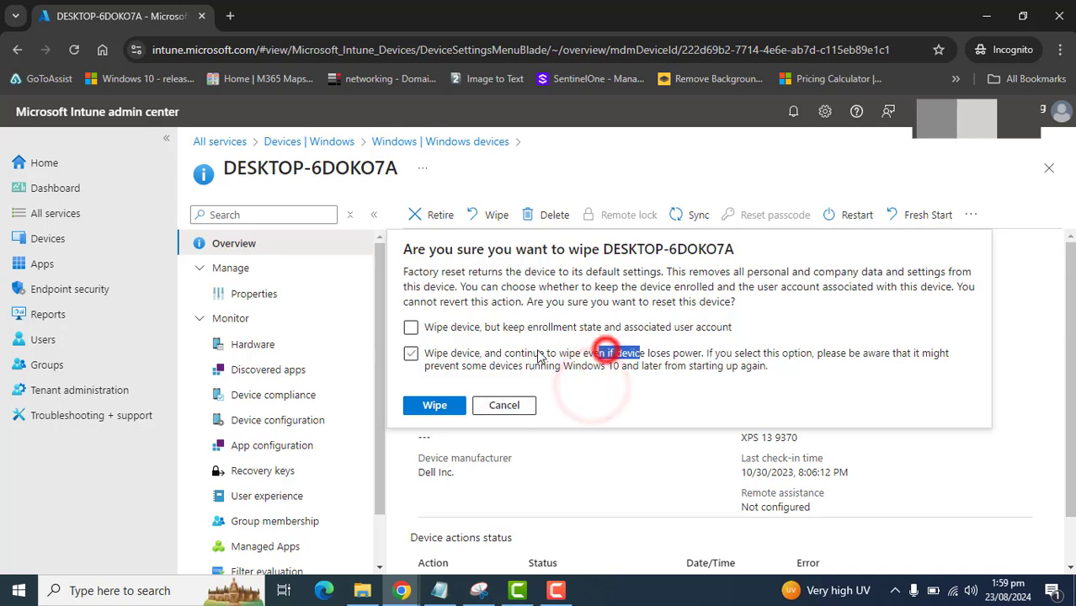
click(411, 352)
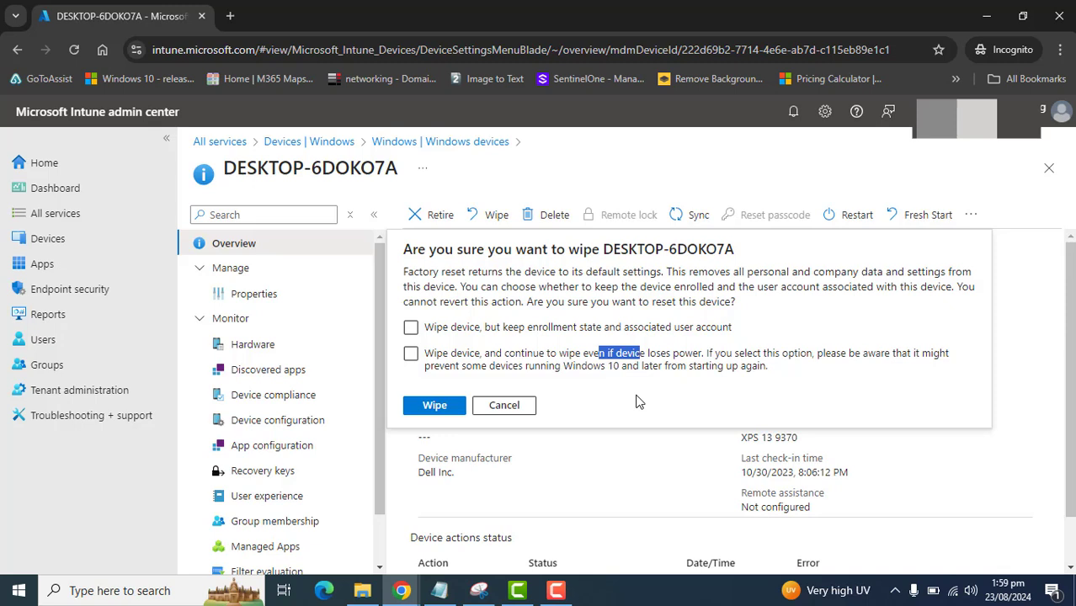
mouse_move(614, 419)
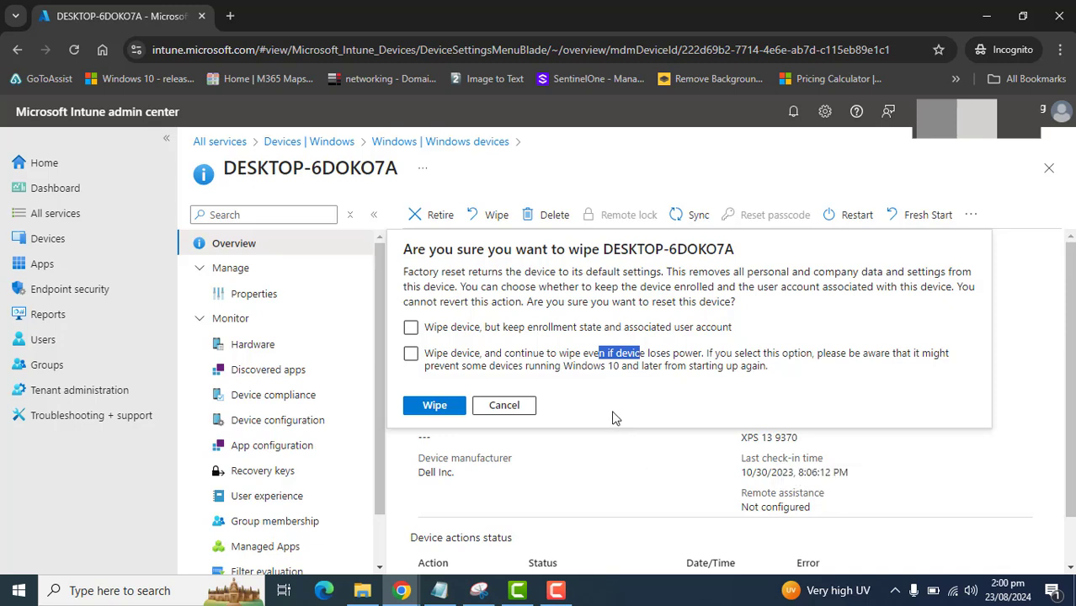
click(410, 327)
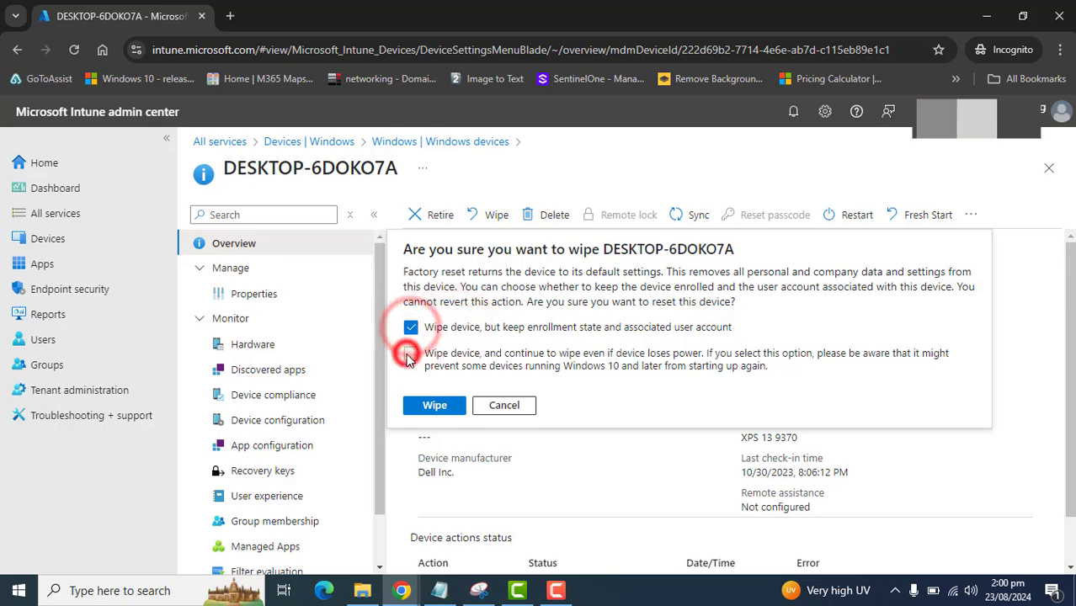
click(411, 352)
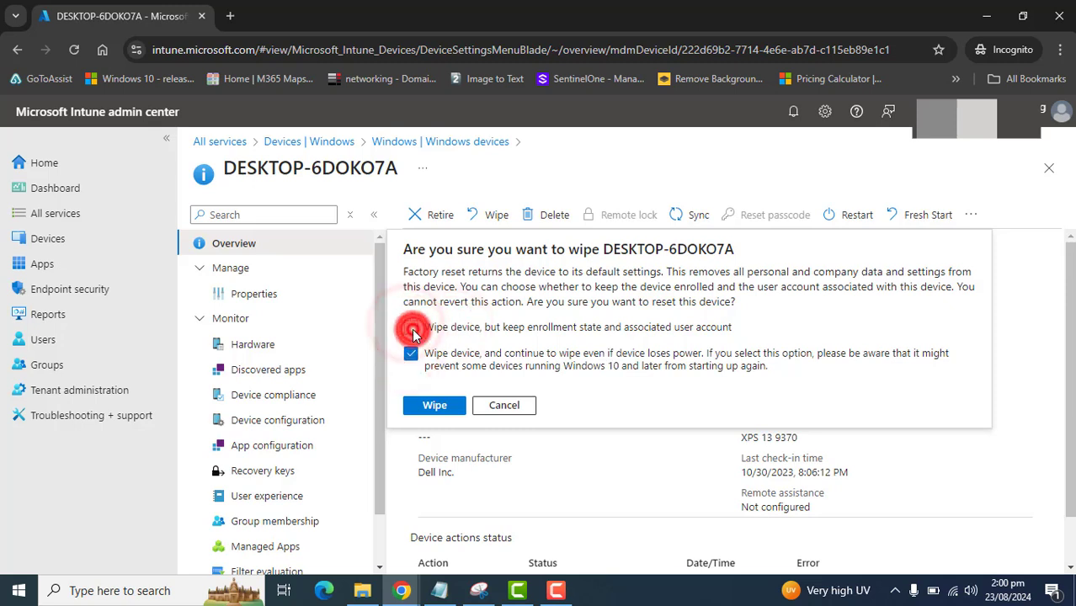
click(411, 326)
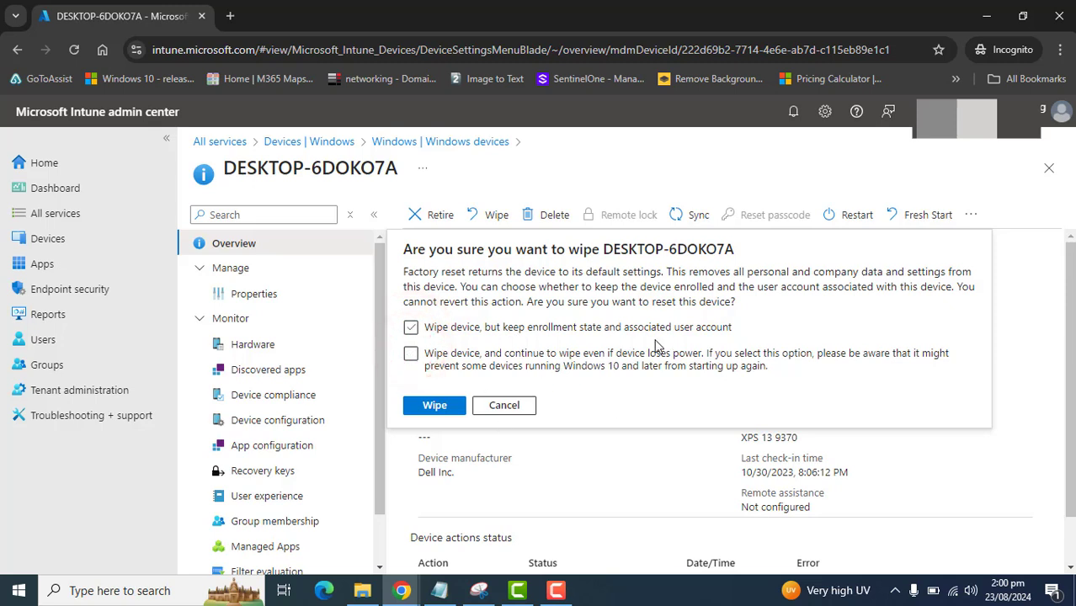
click(411, 327)
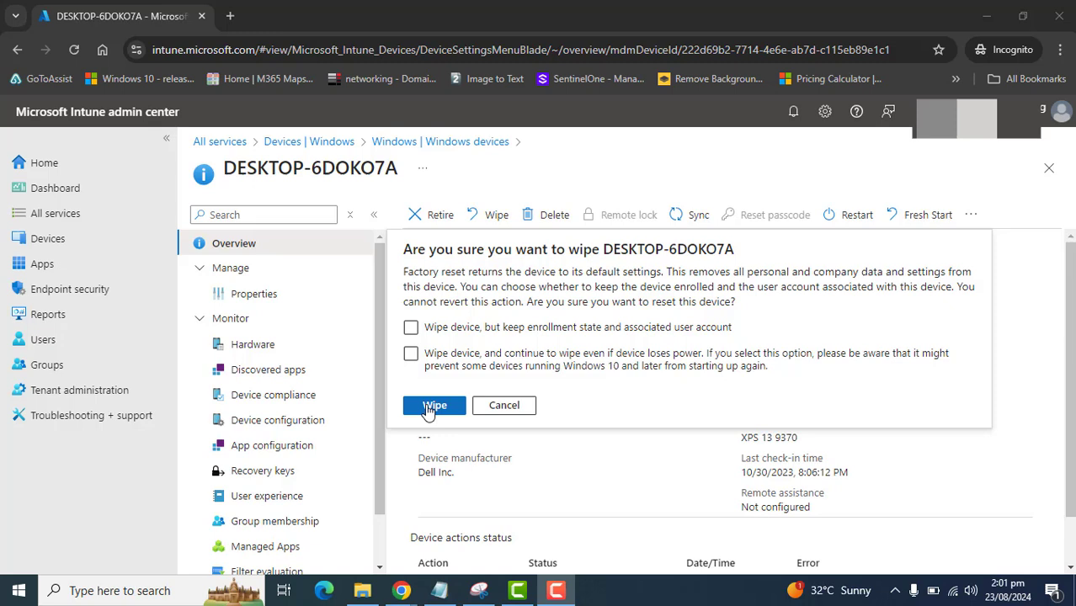
mouse_move(434, 405)
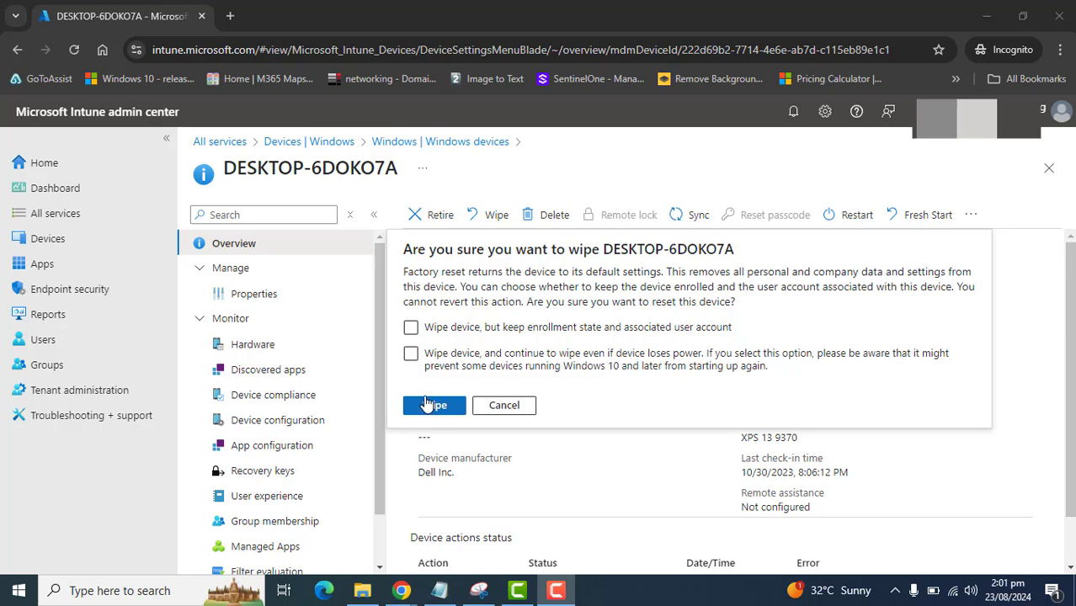
click(411, 326)
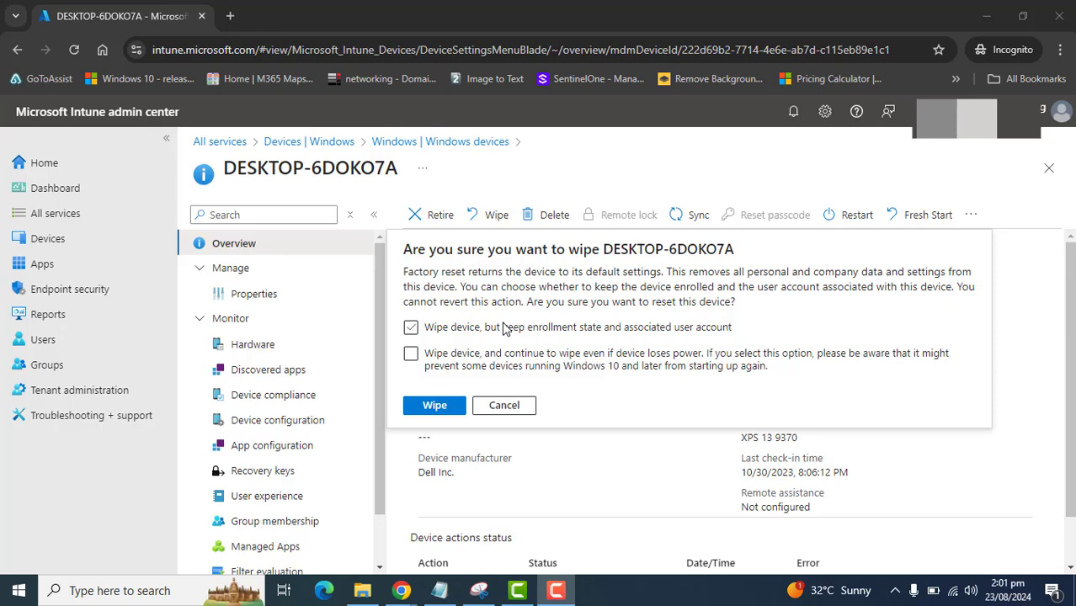
mouse_move(503, 328)
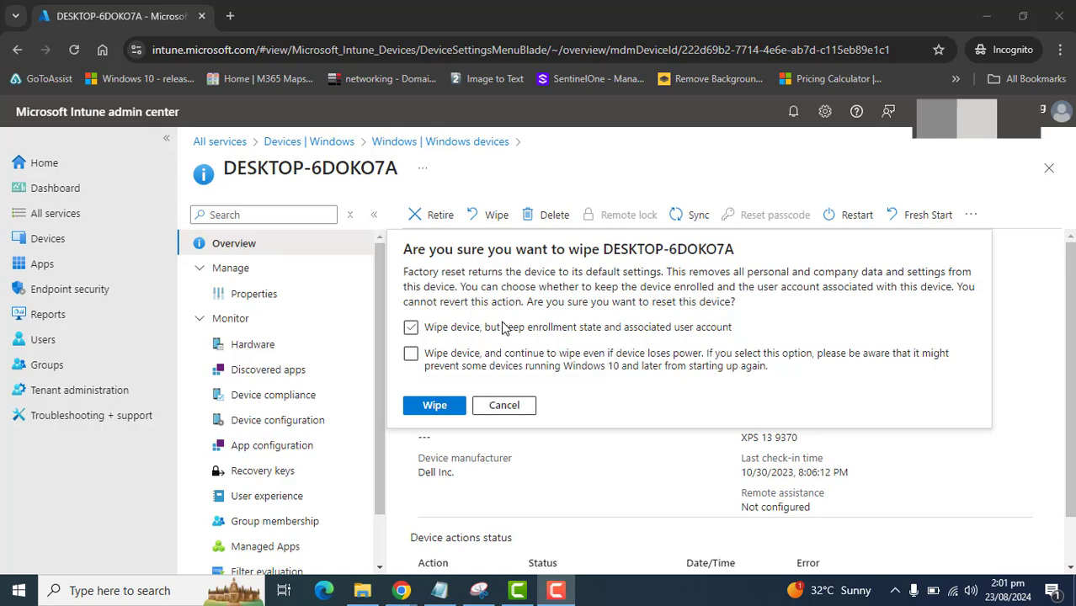
click(411, 326)
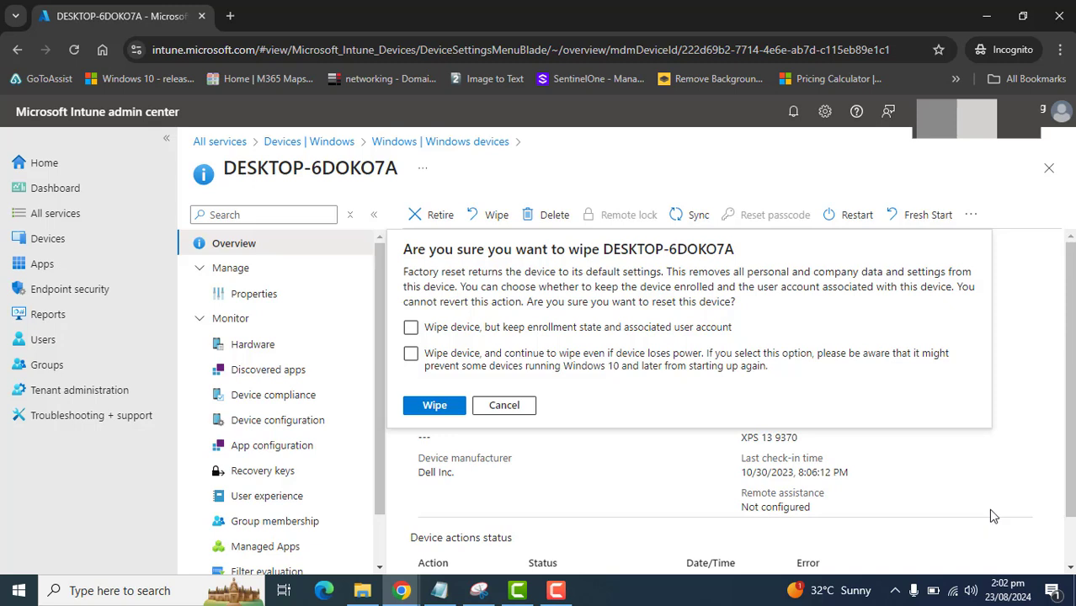
mouse_move(564, 513)
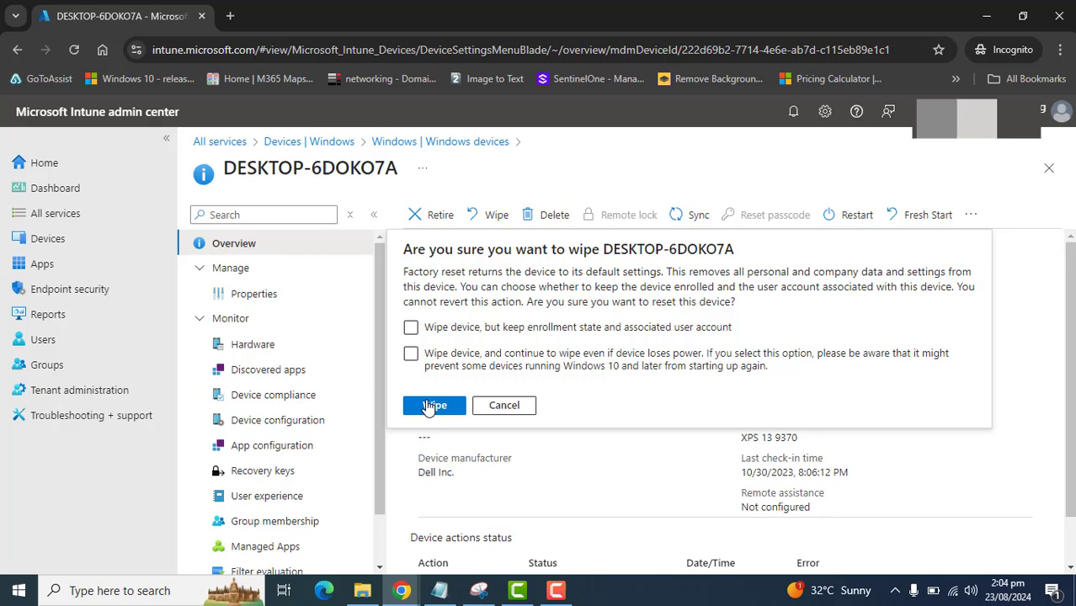
mouse_move(791, 112)
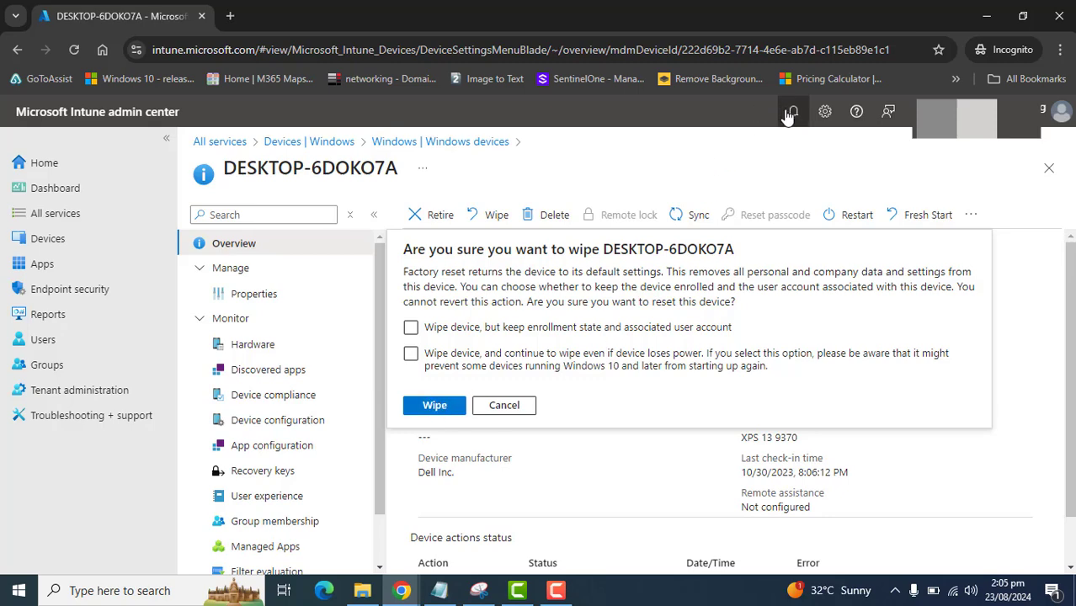
Open, close and reopen the notifications panel, confirming no new notifications.
click(792, 111)
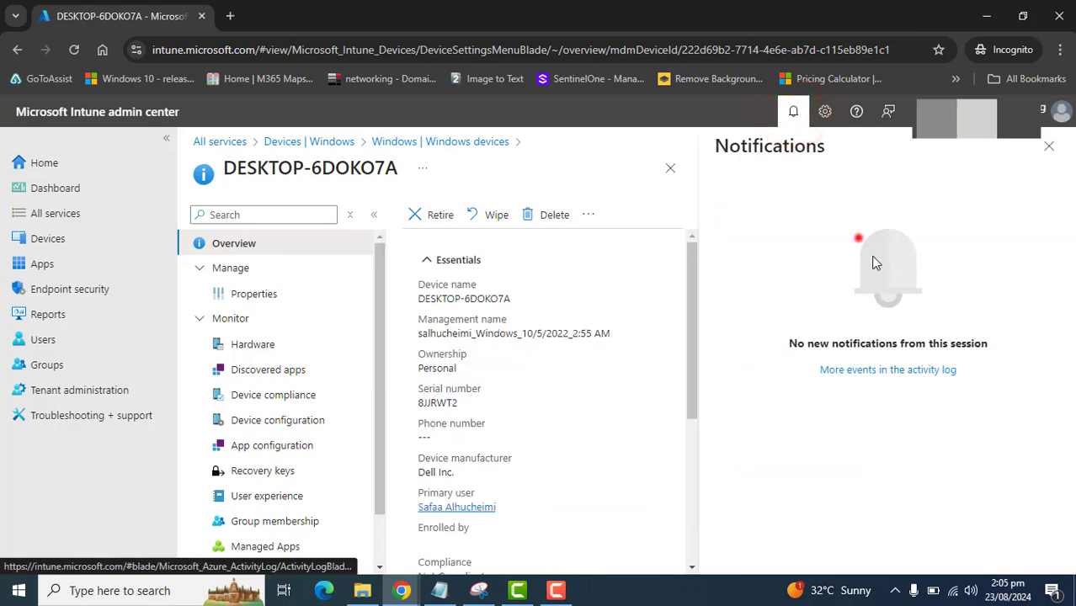
click(1048, 145)
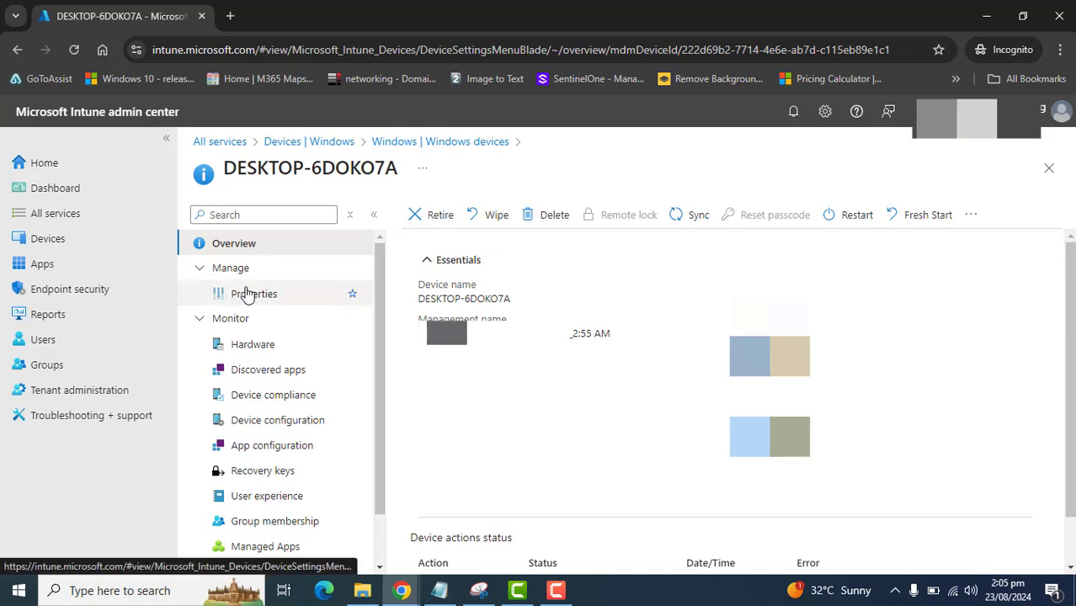
click(792, 111)
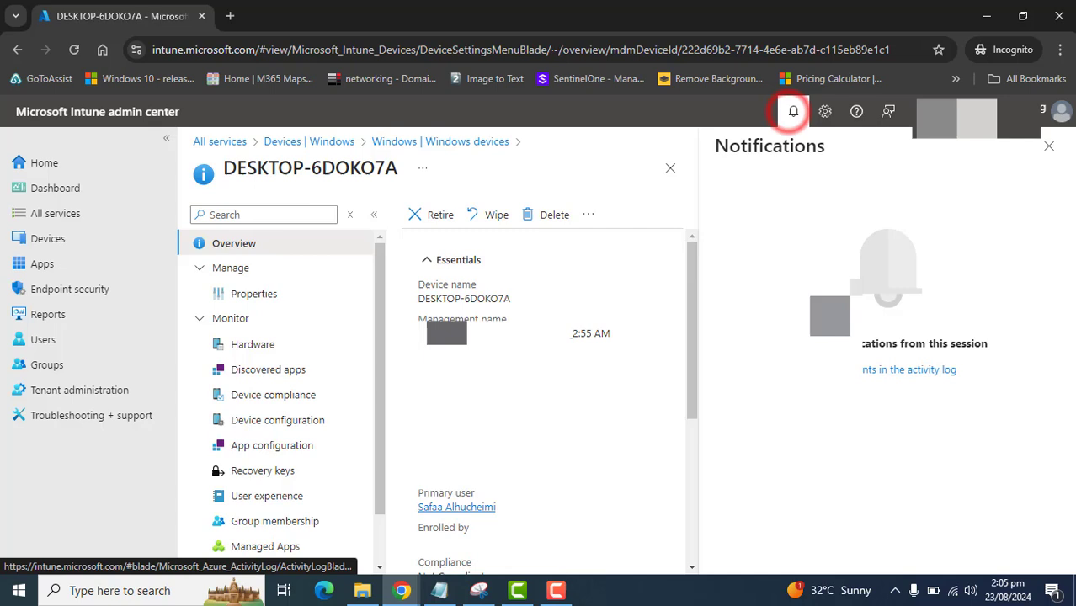